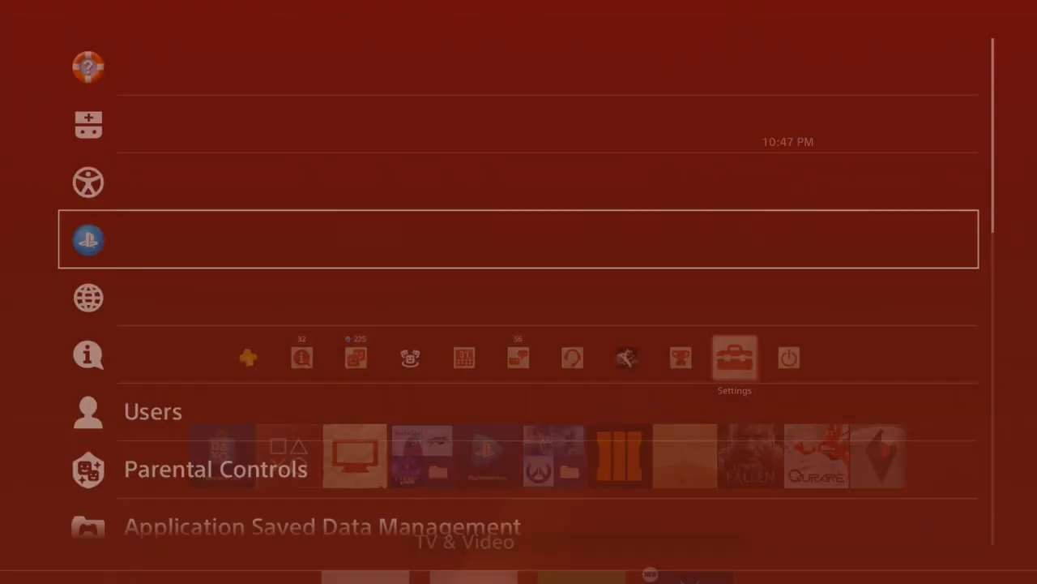
# Open Settings and scroll down through the categories to Power Save Settings.
pyautogui.click(734, 356)
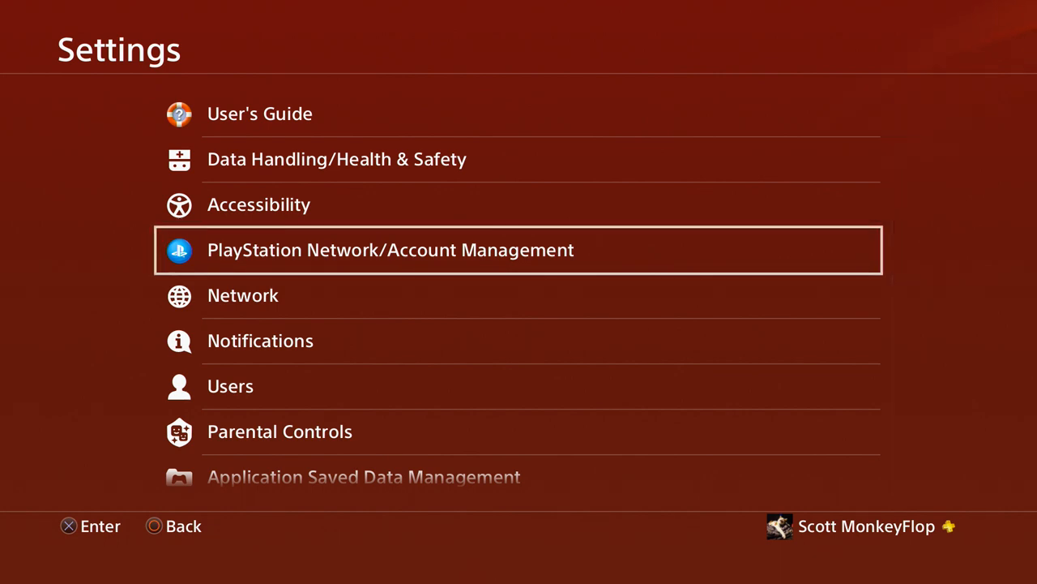
pyautogui.press('down')
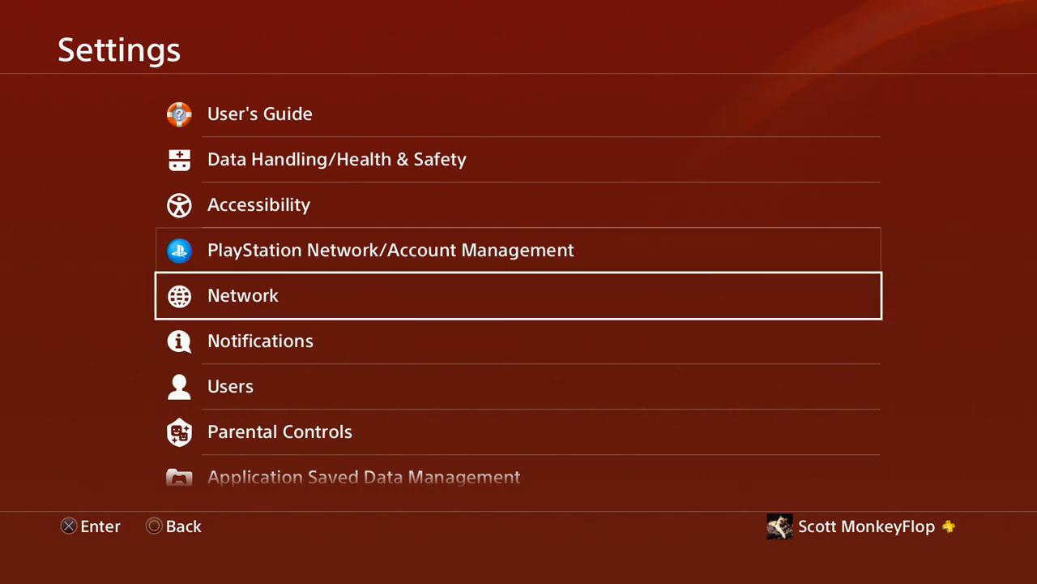
pyautogui.scroll(-3)
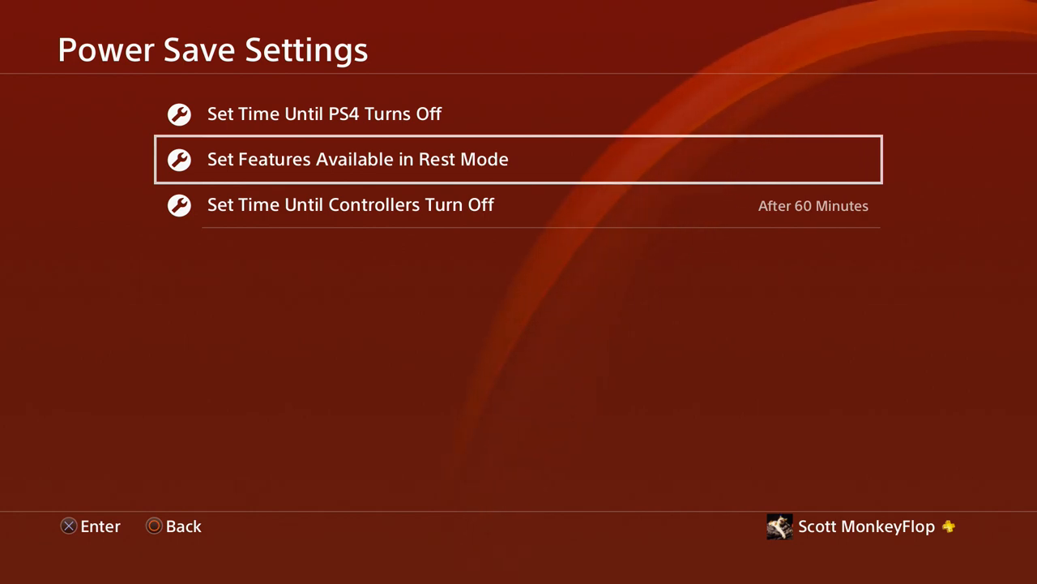
# Check that Stay Connected to the Internet is enabled under Features Available in Rest Mode.
pyautogui.click(356, 159)
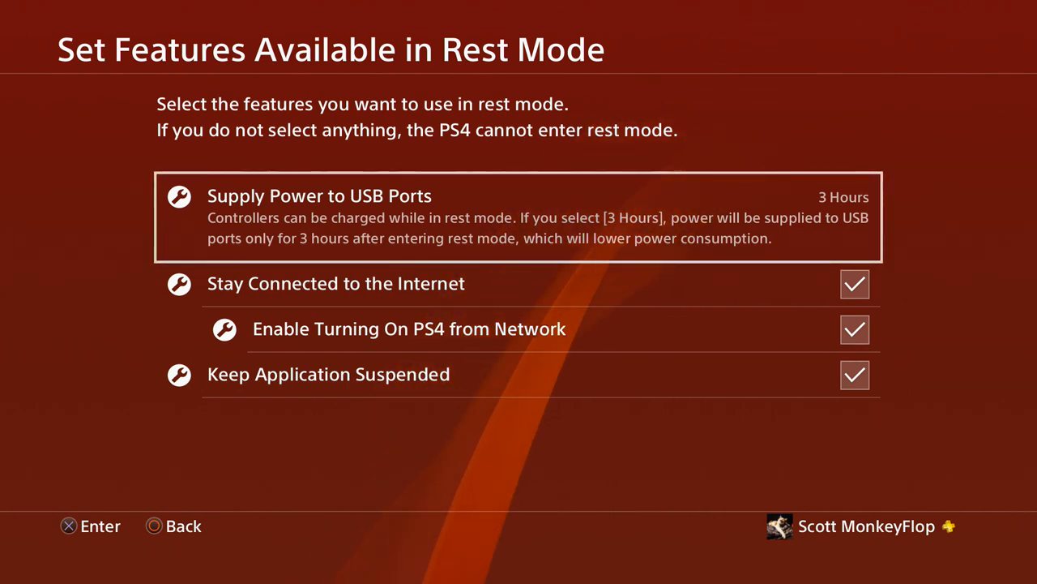
pyautogui.press('Down')
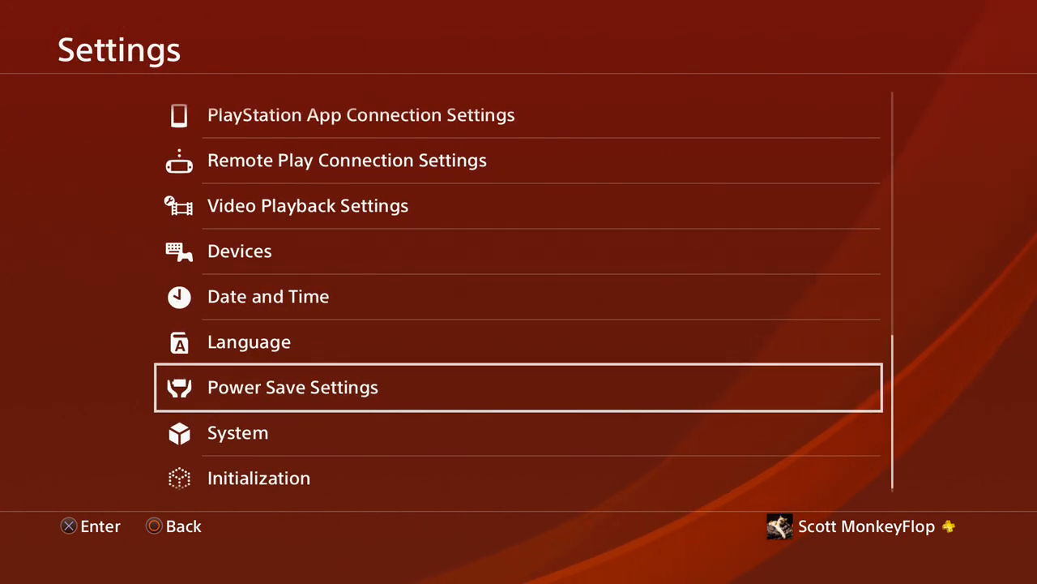
# Go to System > Automatic Downloads and confirm featured content, system updates, auto-install and app updates are checked.
pyautogui.press('down')
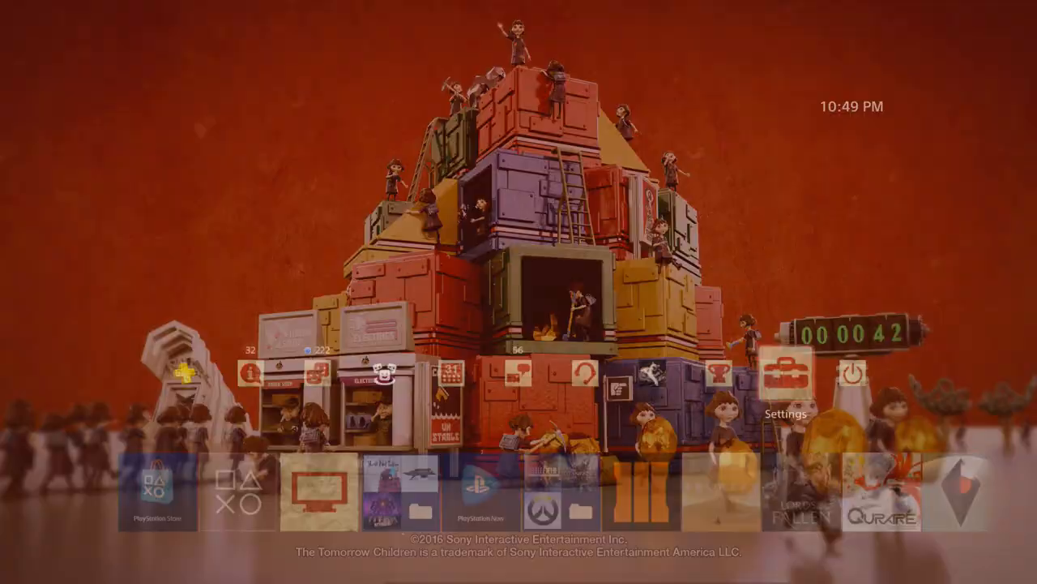
pyautogui.click(786, 381)
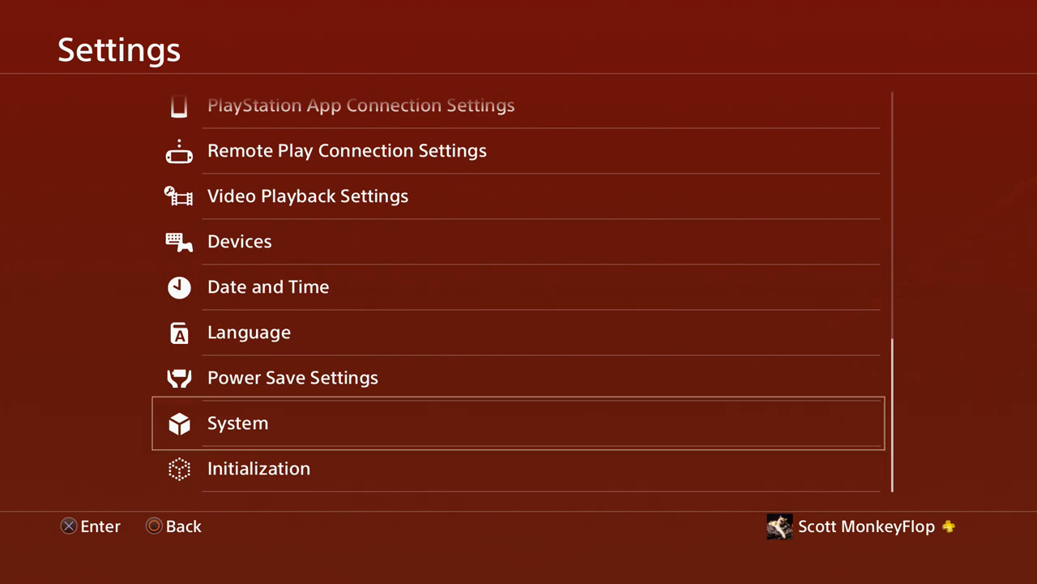
pyautogui.click(237, 422)
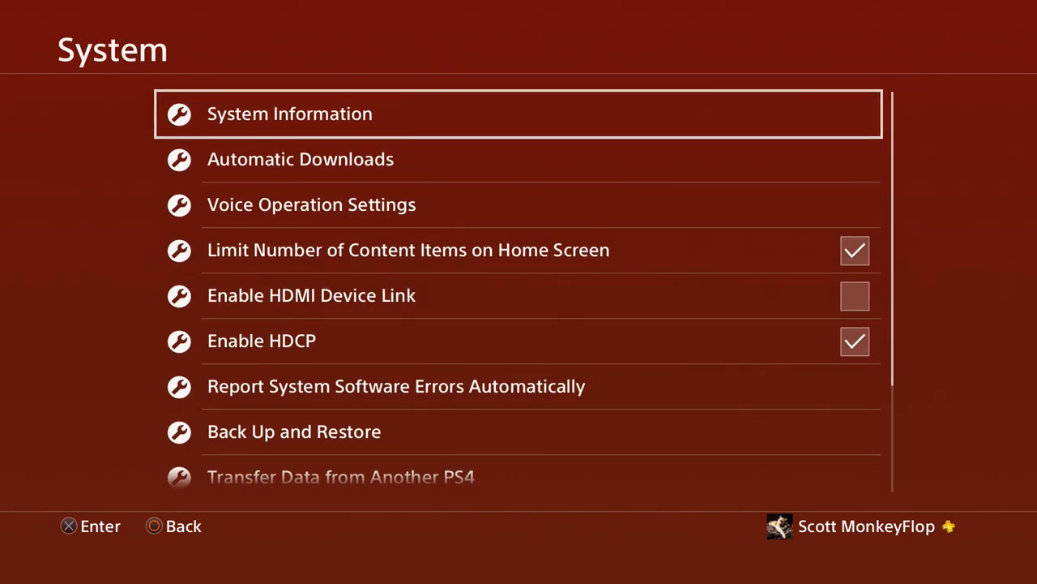
pyautogui.click(300, 158)
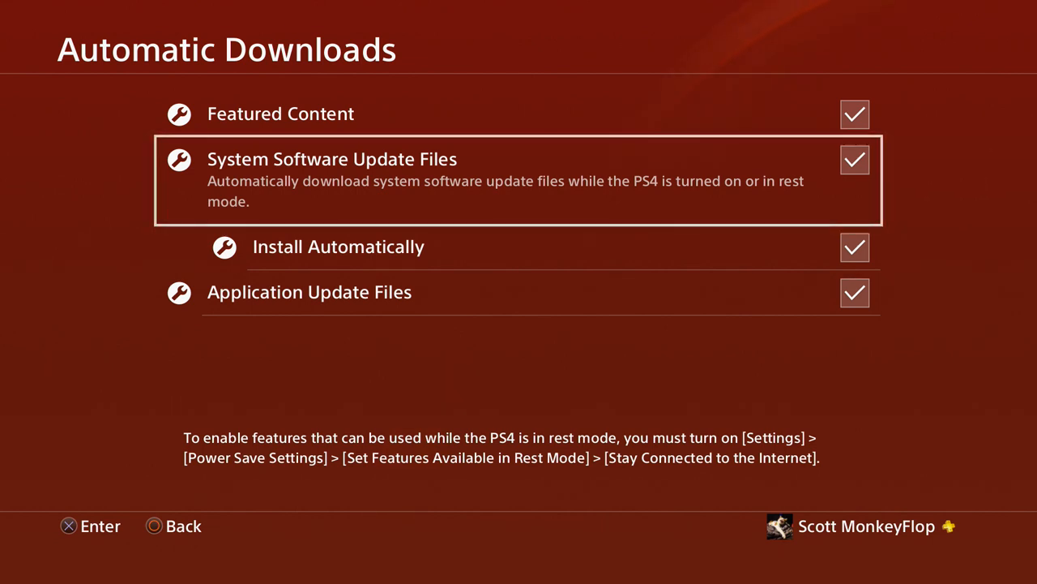
pyautogui.press('up')
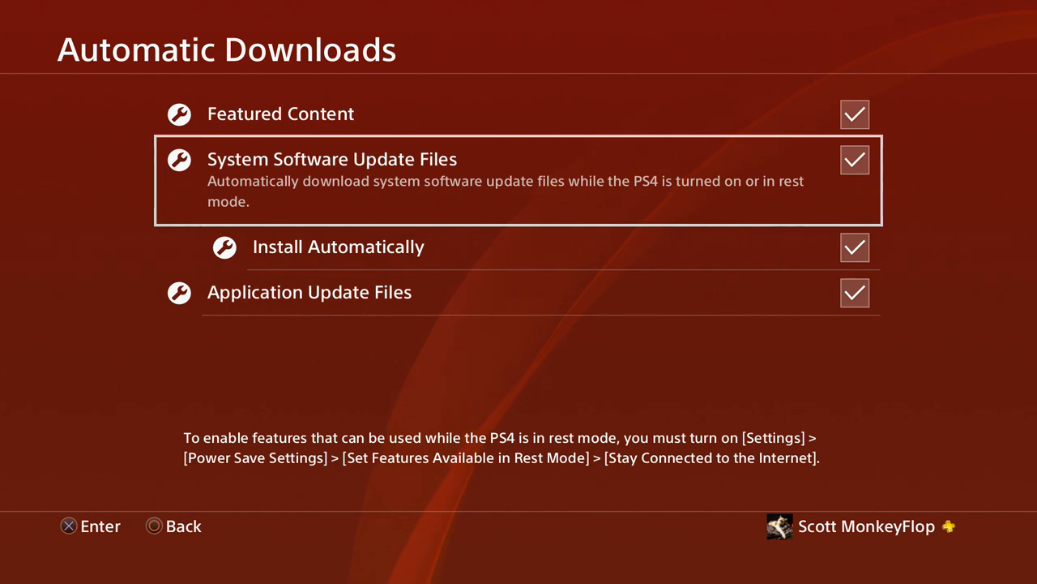
pyautogui.press('down')
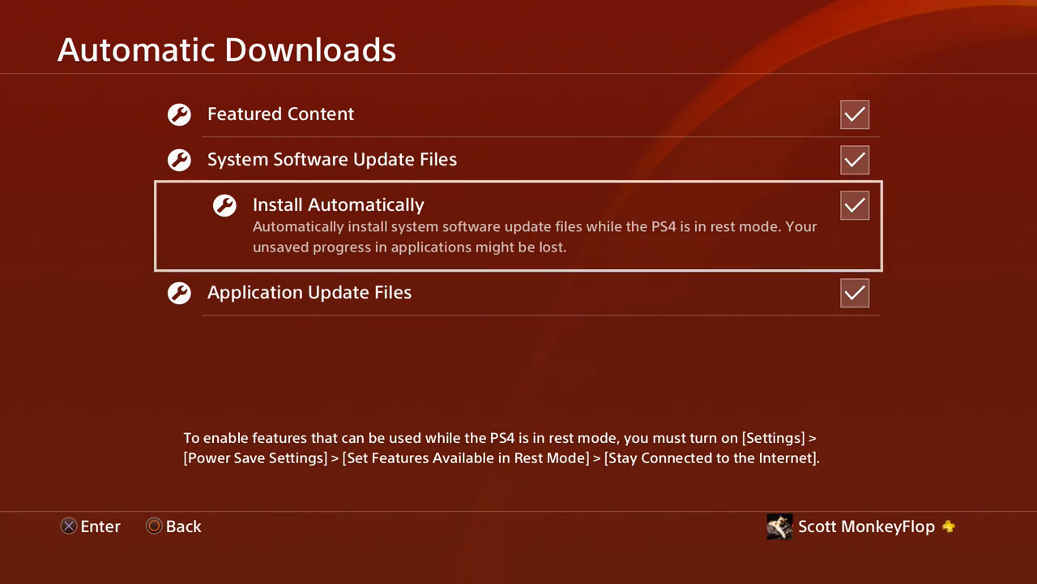
pyautogui.press('down')
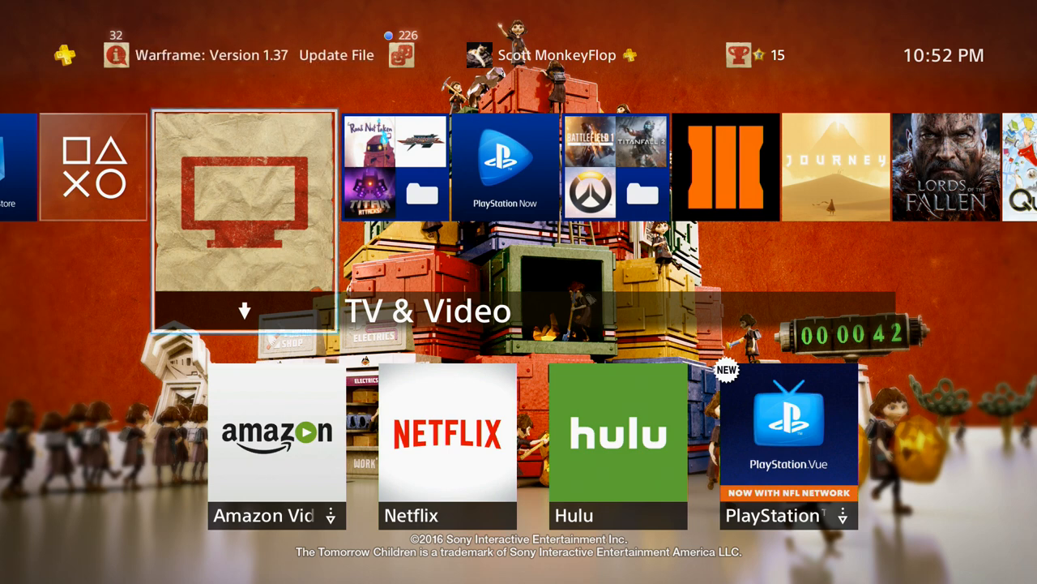
# Scroll across the home screen content row back to What's New.
pyautogui.hscroll(3)
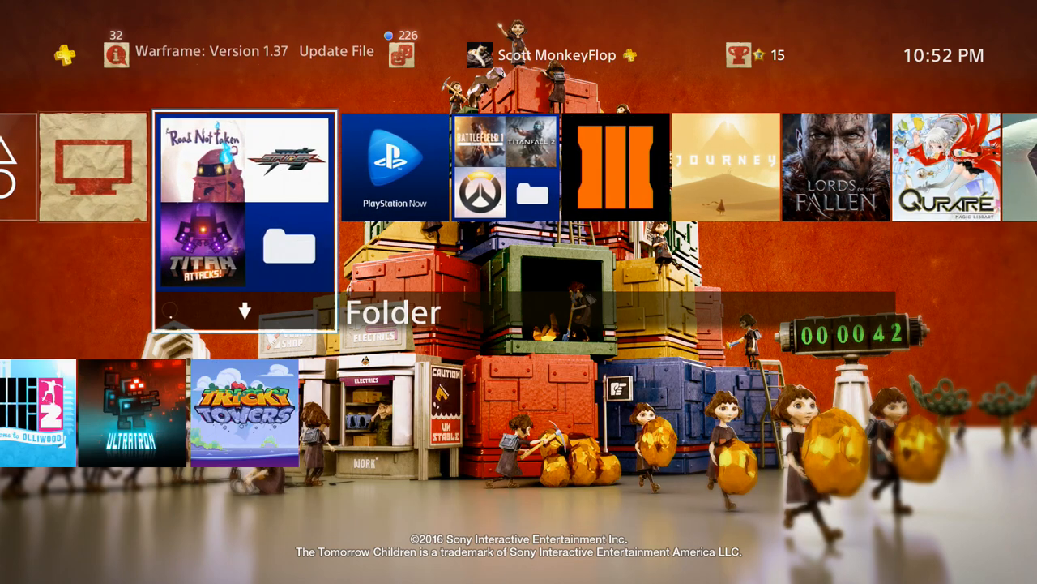
pyautogui.hscroll(-3)
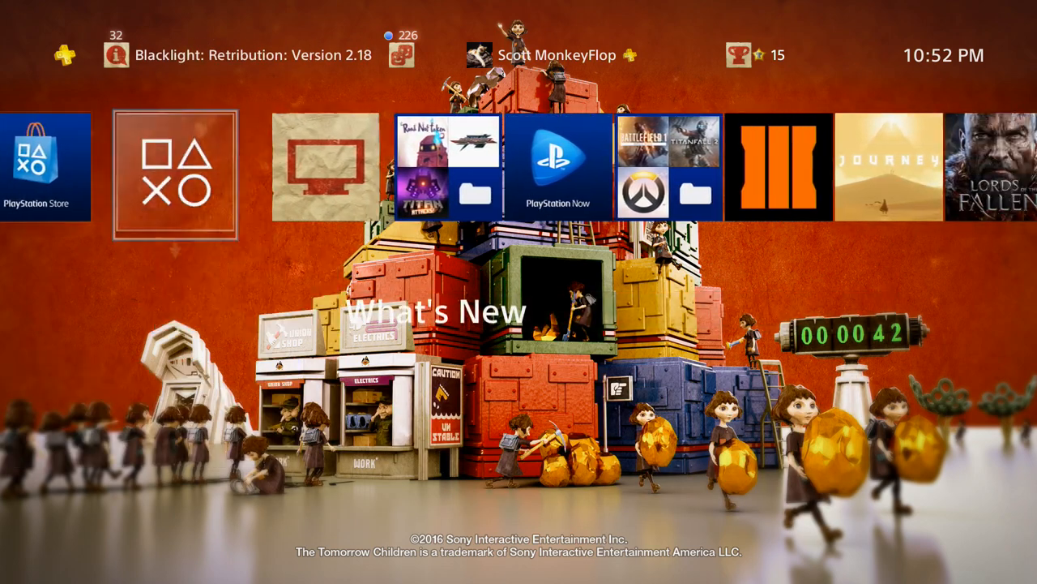